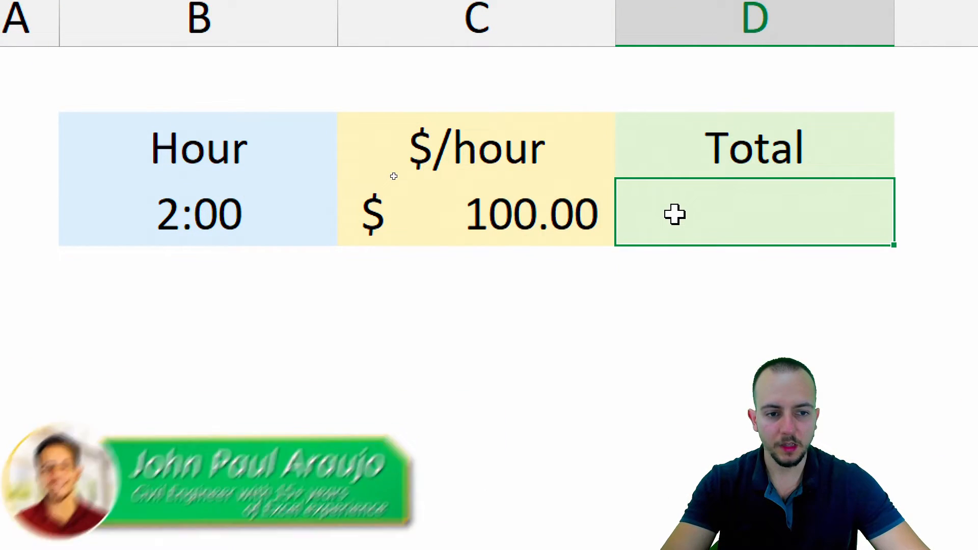
- Begin a formula in D3 multiplying the $100.00 rate in C3 by the 2:00 hour in B3
{"action": "left_click", "coordinate": [198, 214]}
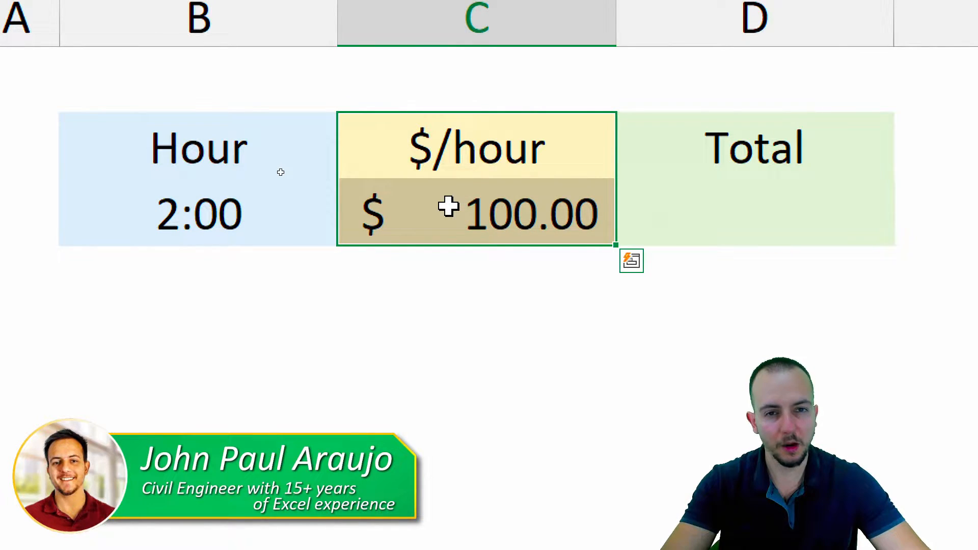
{"action": "left_click", "coordinate": [753, 212]}
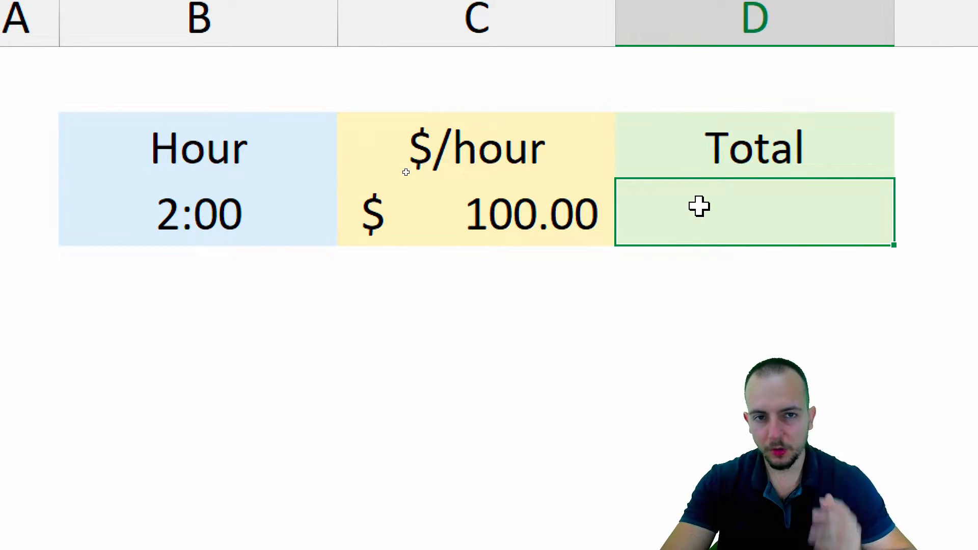
{"action": "type", "text": "="}
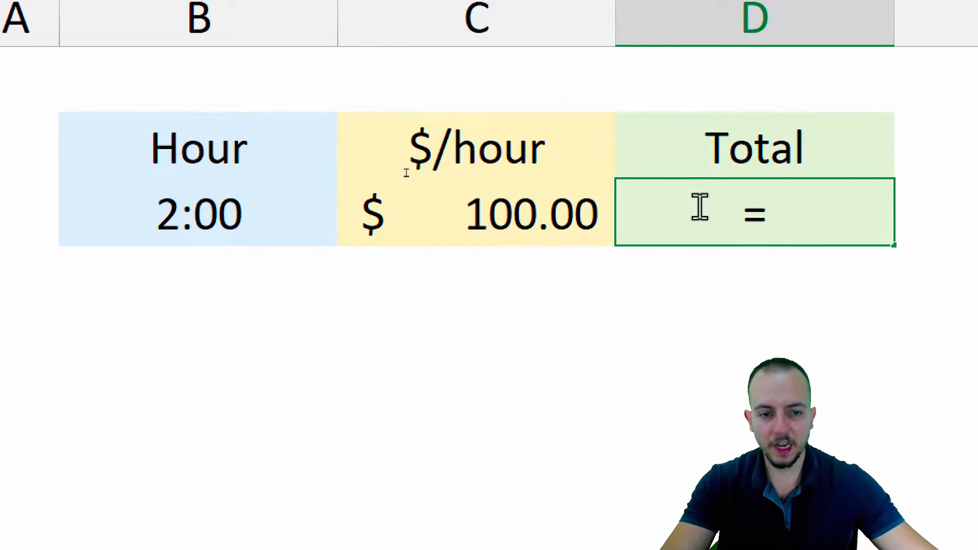
{"action": "left_click", "coordinate": [475, 213]}
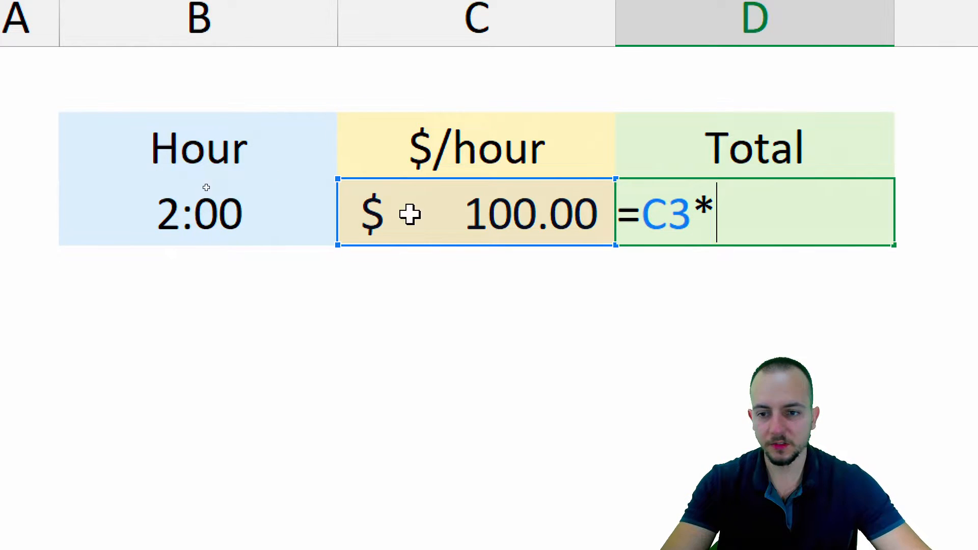
{"action": "left_click", "coordinate": [198, 213]}
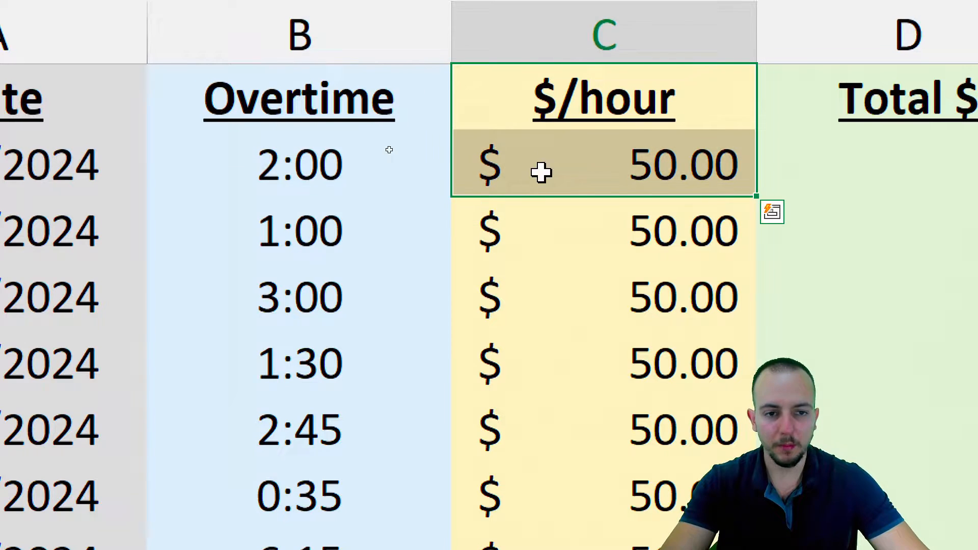
{"action": "scroll", "scroll_direction": "down", "scroll_amount": 3}
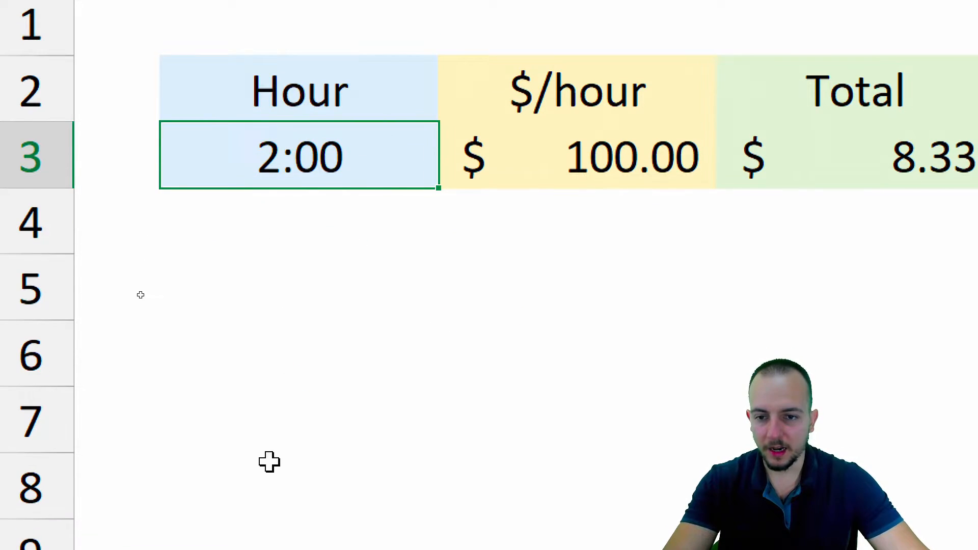
{"action": "type", "text": "2"}
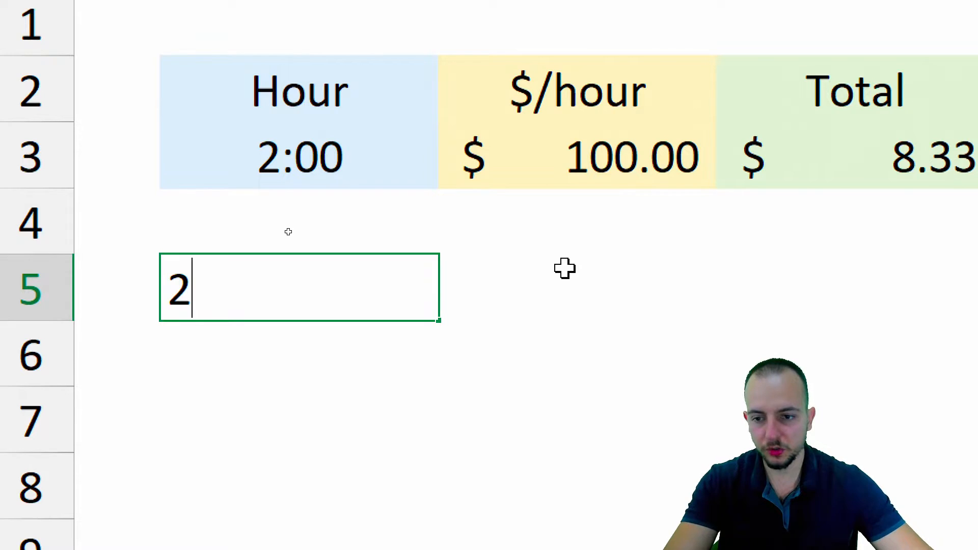
{"action": "type", "text": ":00"}
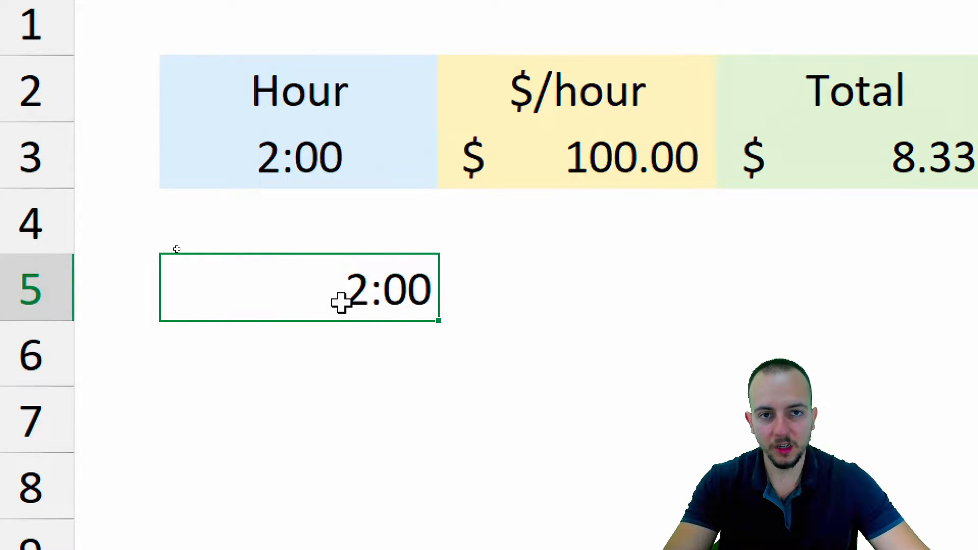
{"action": "mouse_move", "coordinate": [303, 304]}
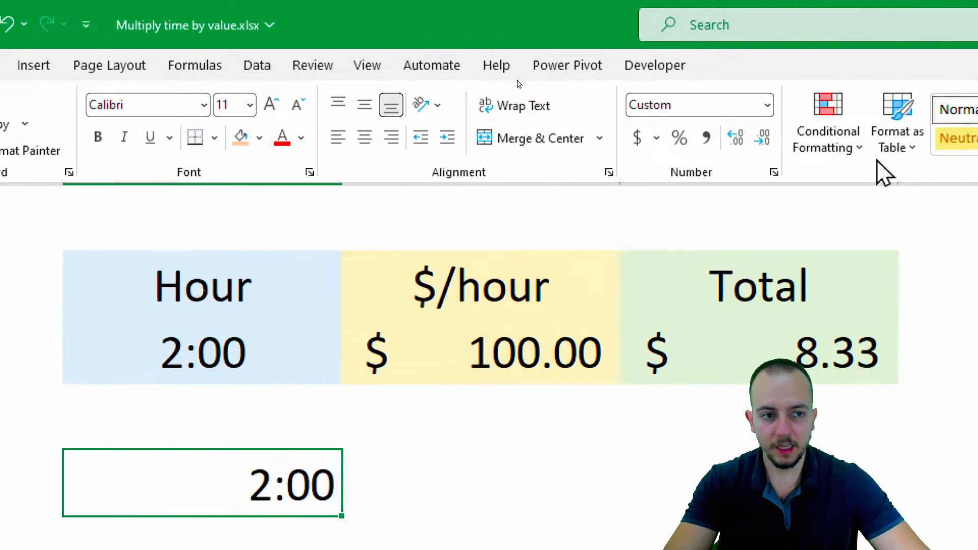
{"action": "left_click", "coordinate": [767, 104]}
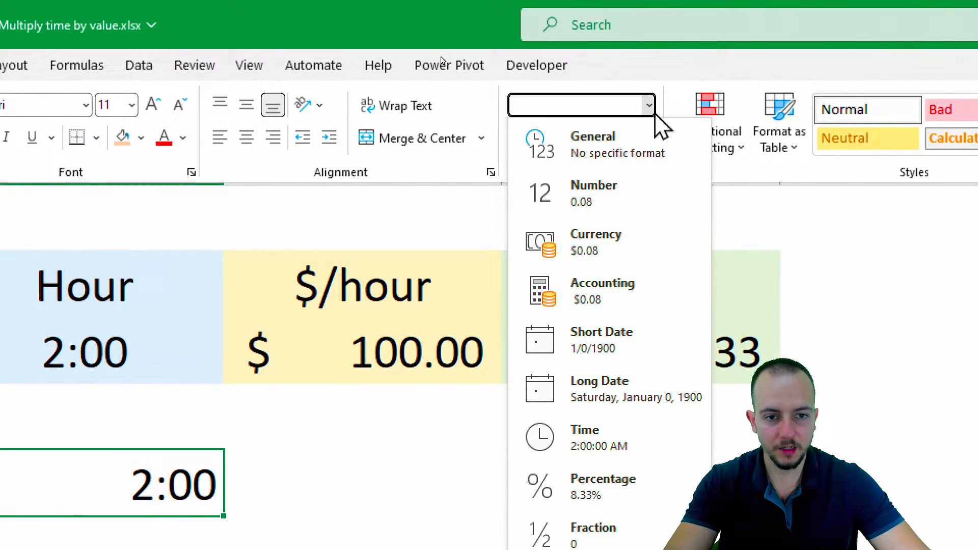
{"action": "left_click", "coordinate": [594, 192]}
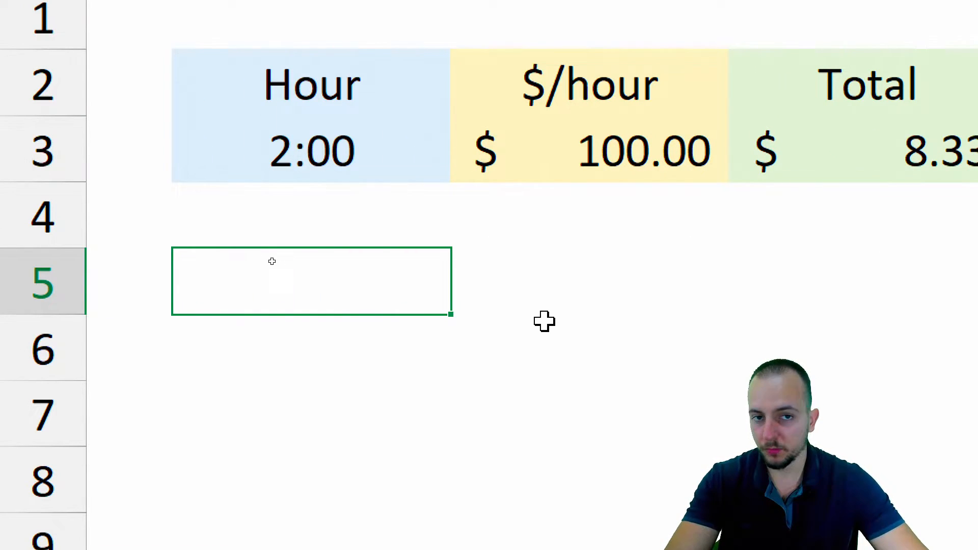
- Enter 0.08 in B5 and =B5*24 in B6 to show it converts to 2 hours
{"action": "type", "text": "0.08"}
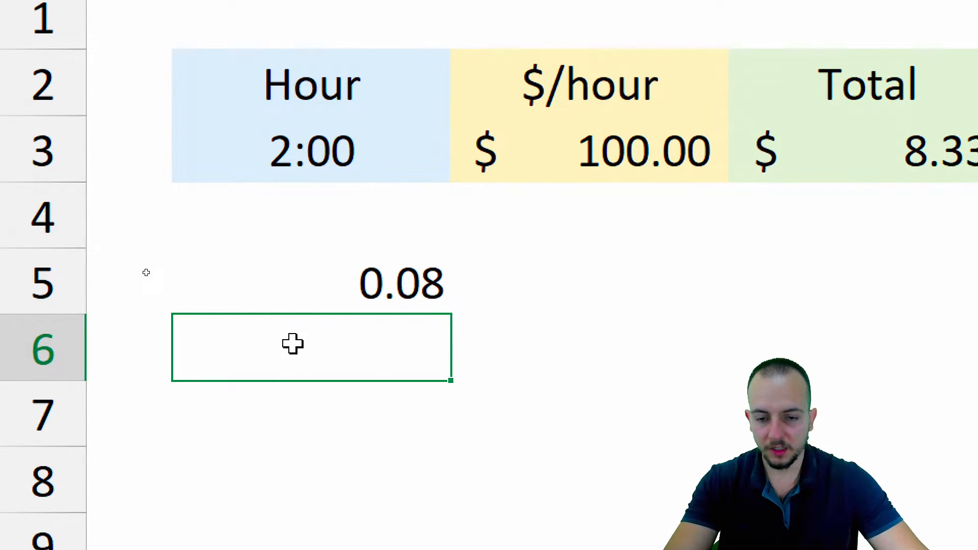
{"action": "type", "text": "=B5"}
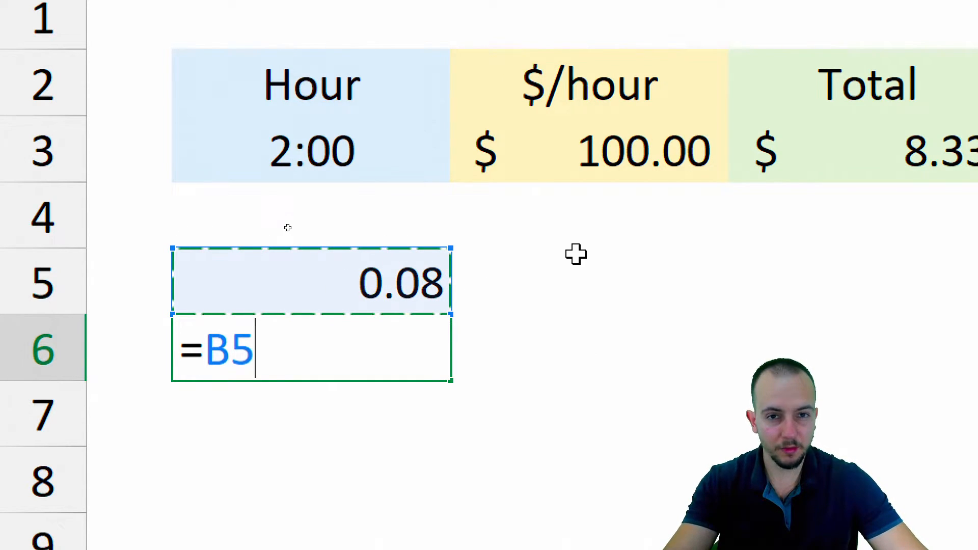
{"action": "type", "text": "*"}
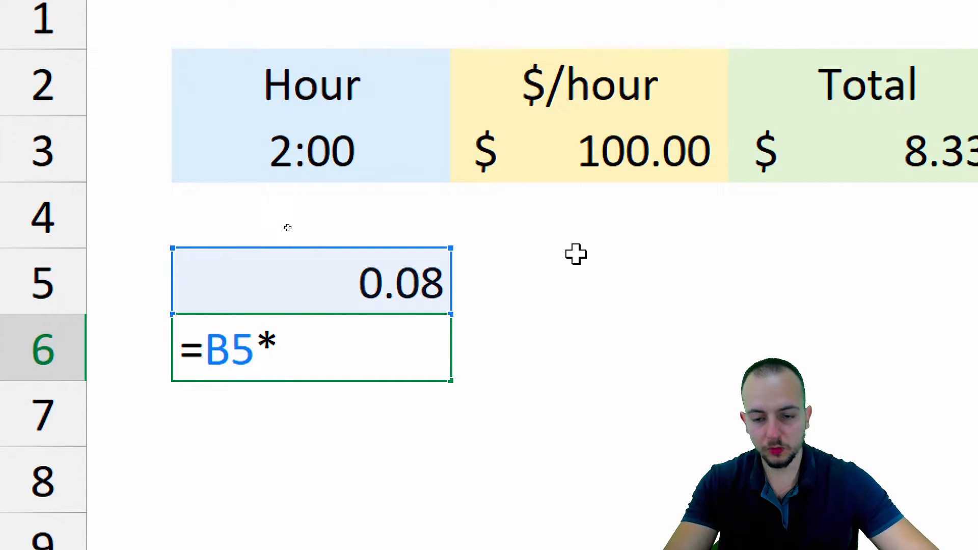
{"action": "type", "text": "24"}
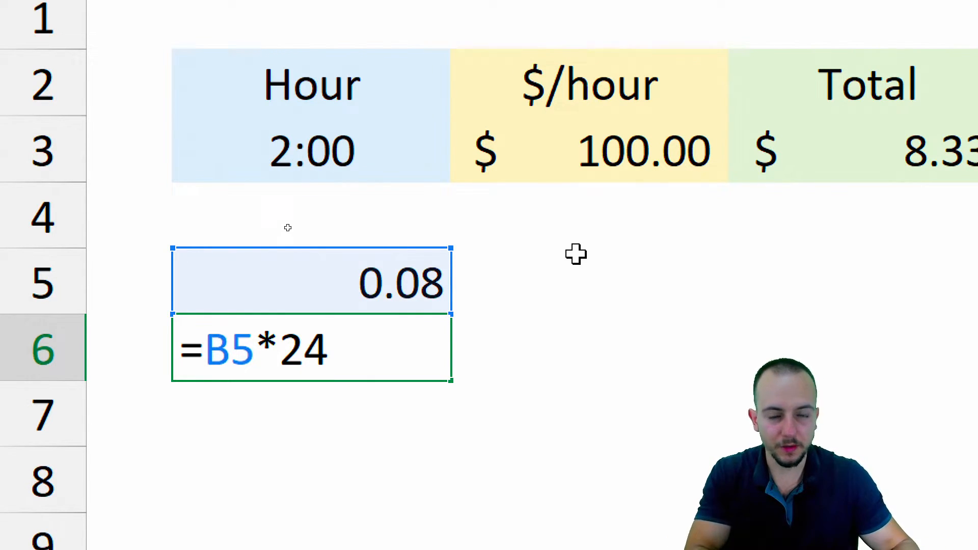
{"action": "key", "text": "enter"}
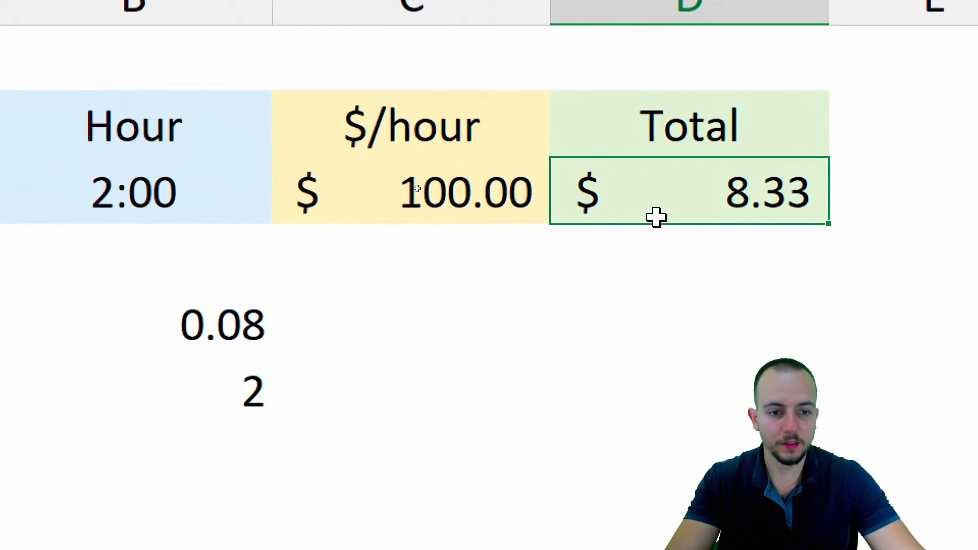
- Rewrite the D3 Total formula as =B3*24*C3
{"action": "left_click", "coordinate": [134, 192]}
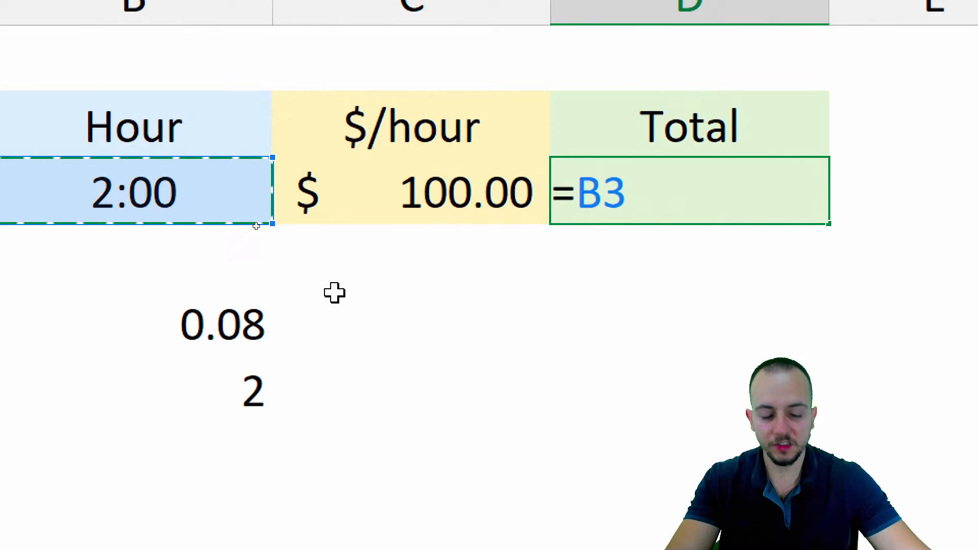
{"action": "type", "text": "*24"}
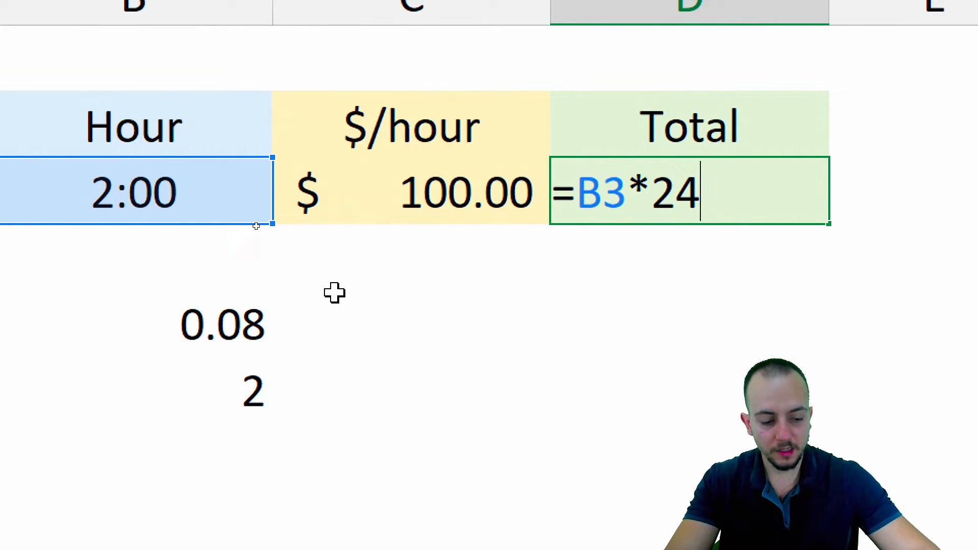
{"action": "left_click", "coordinate": [410, 192]}
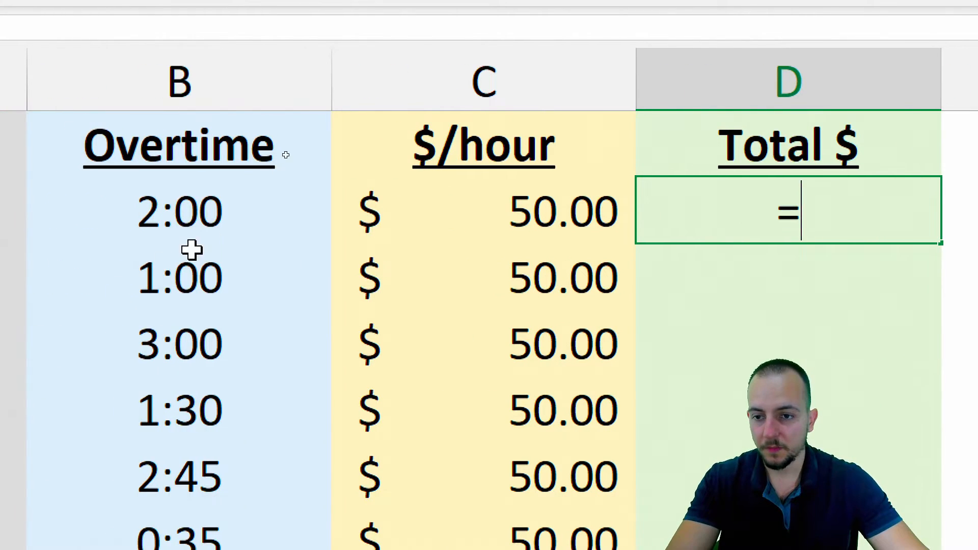
- Build the first Total formula as the 2:00 time times 24 times the rate
{"action": "left_click", "coordinate": [179, 211]}
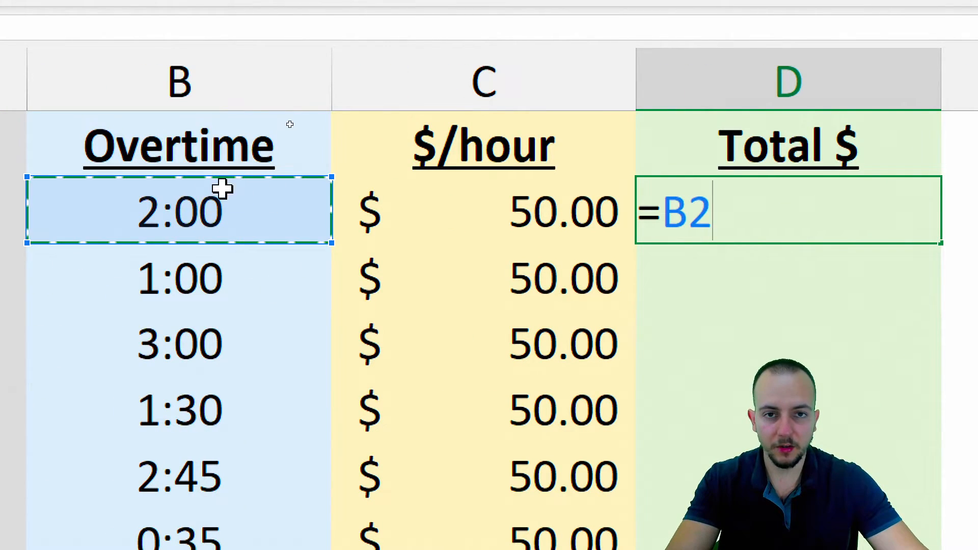
{"action": "type", "text": "*24*"}
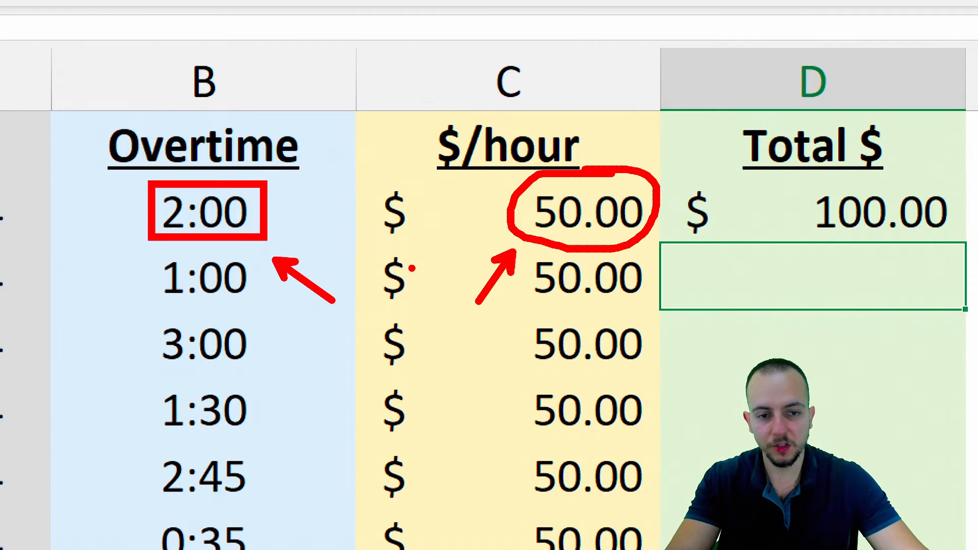
{"action": "scroll", "scroll_direction": "right", "scroll_amount": 3}
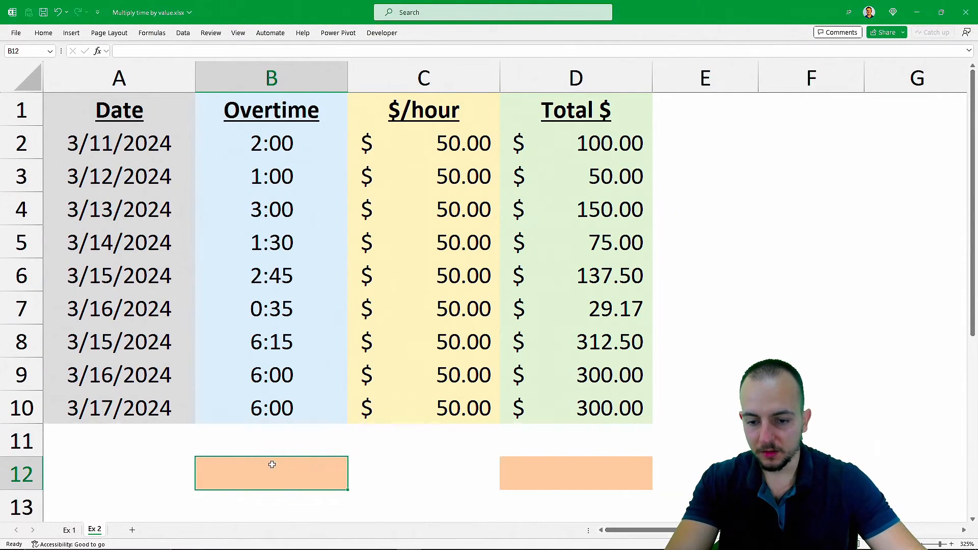
- Begin a =SUM formula in B12 for the overtime hours
{"action": "type", "text": "="}
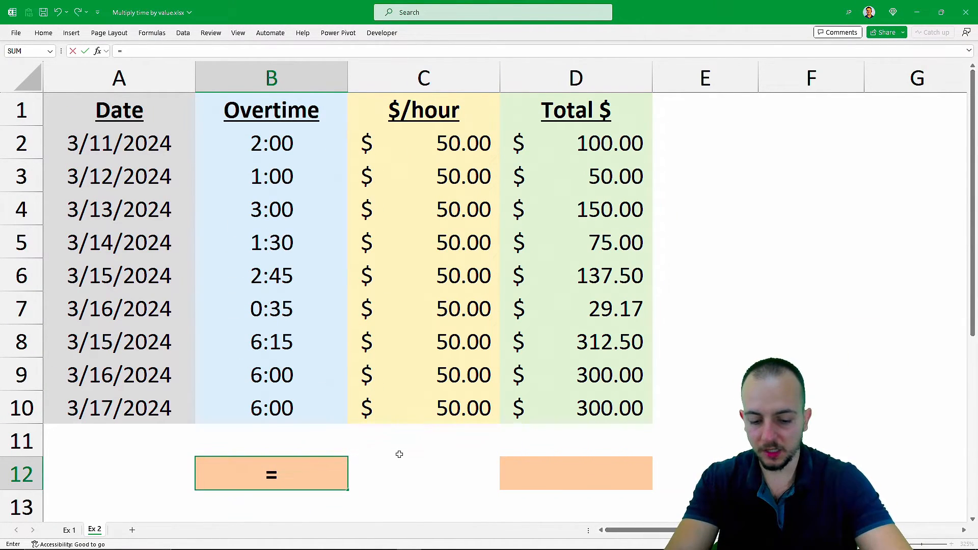
{"action": "type", "text": "sum"}
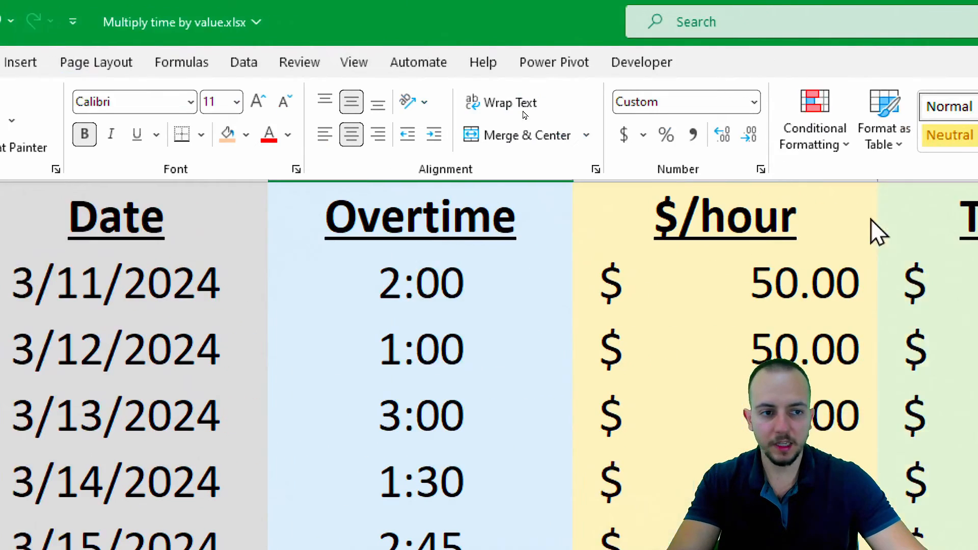
- Apply the custom [h]:mm:ss format to B12 so the sum reads 29:05:00
{"action": "left_click", "coordinate": [751, 102]}
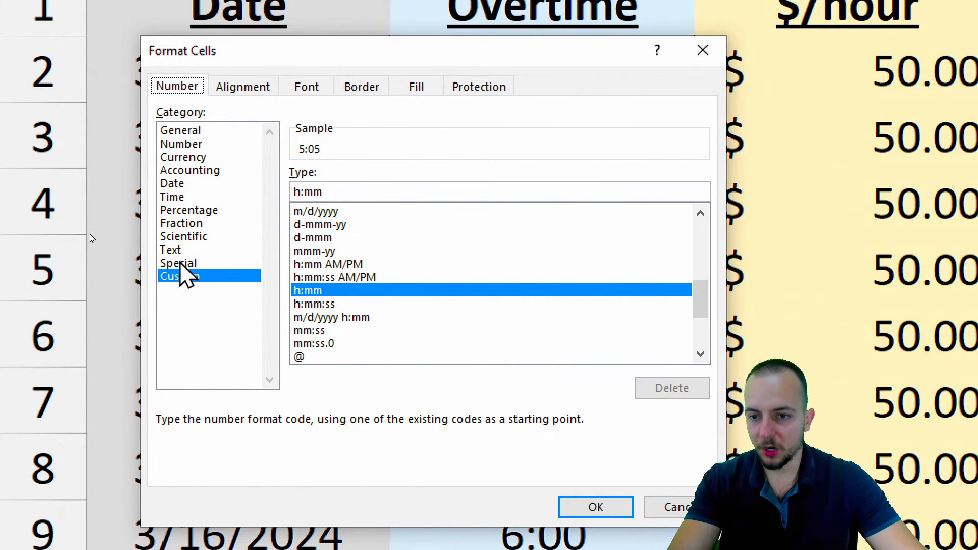
{"action": "left_click", "coordinate": [172, 196]}
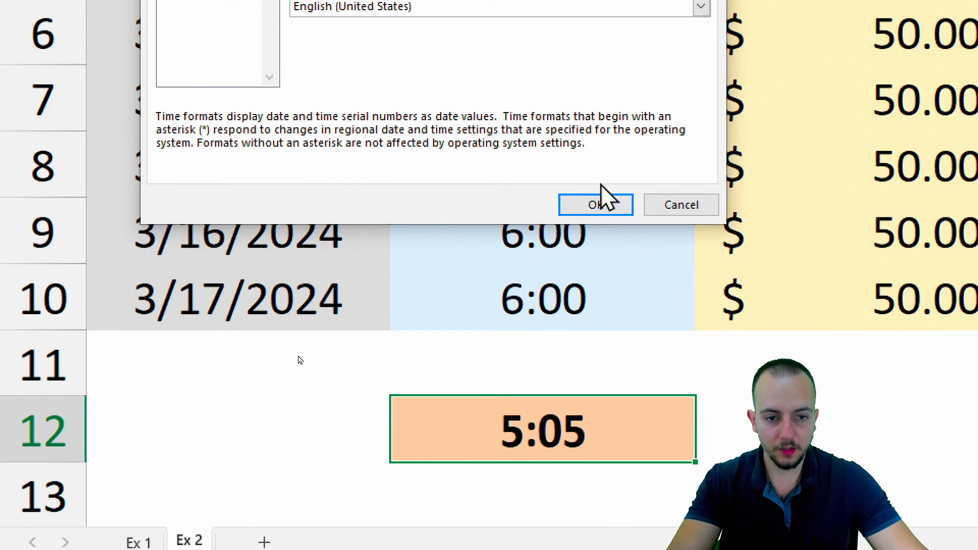
{"action": "left_click", "coordinate": [595, 205]}
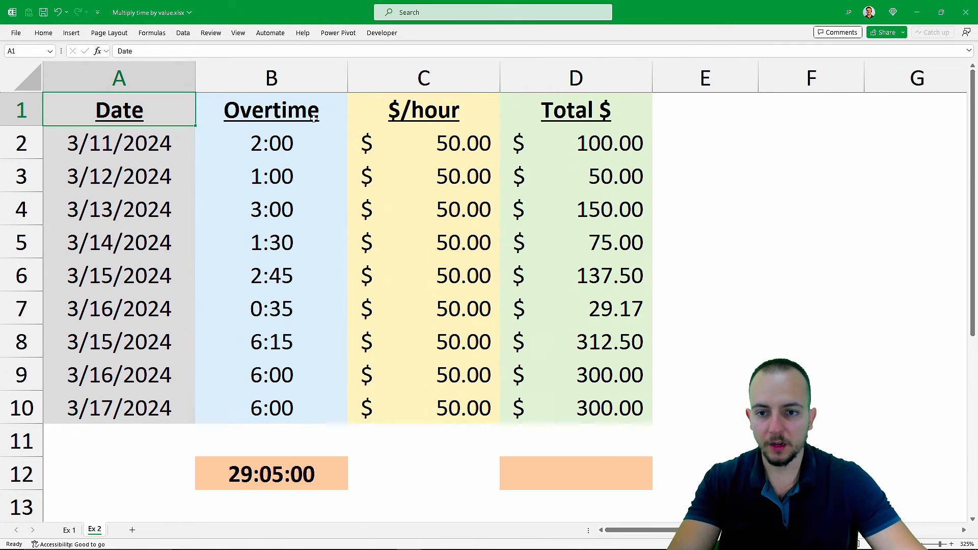
{"action": "mouse_move", "coordinate": [330, 180]}
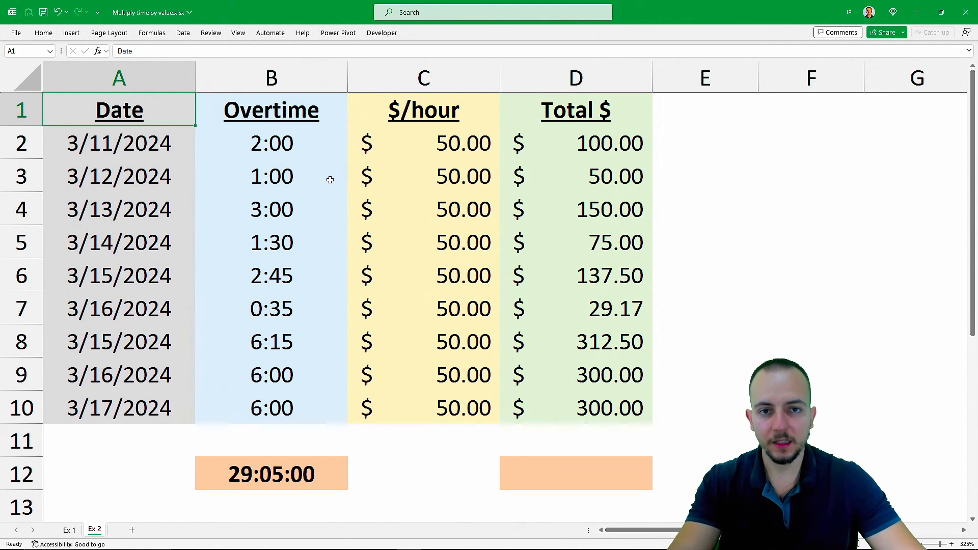